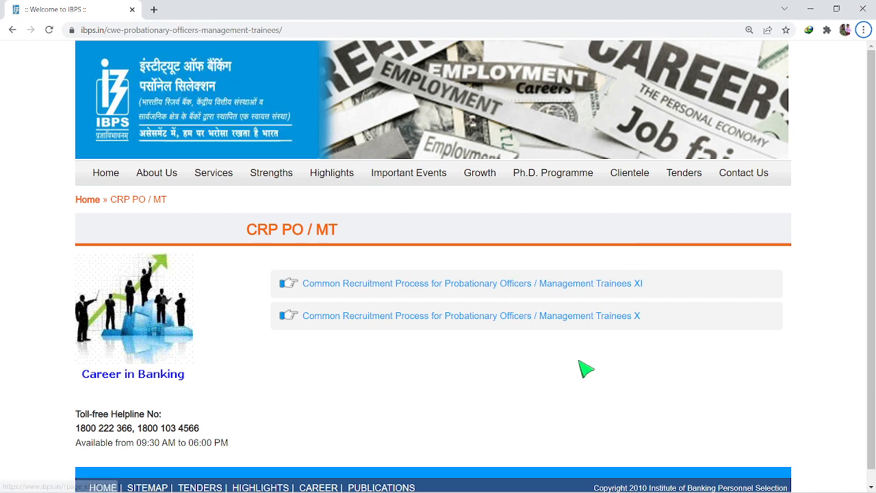
Reach the CRP-PO/MT-XI online main exam score login with registration number and password fields
{"action": "left_click", "coordinate": [470, 284]}
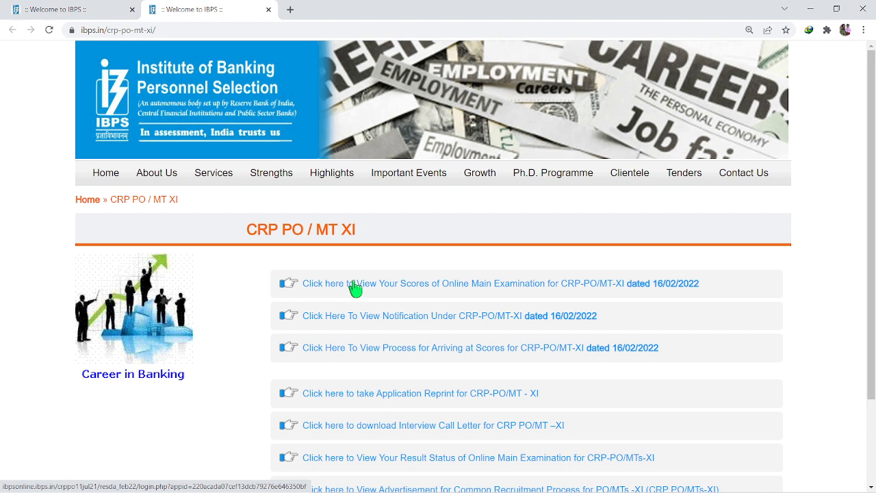
{"action": "left_click", "coordinate": [359, 283]}
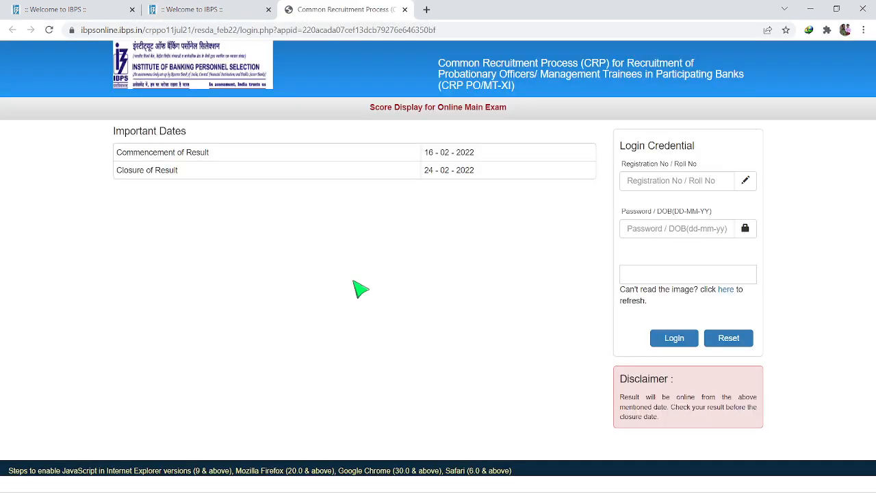